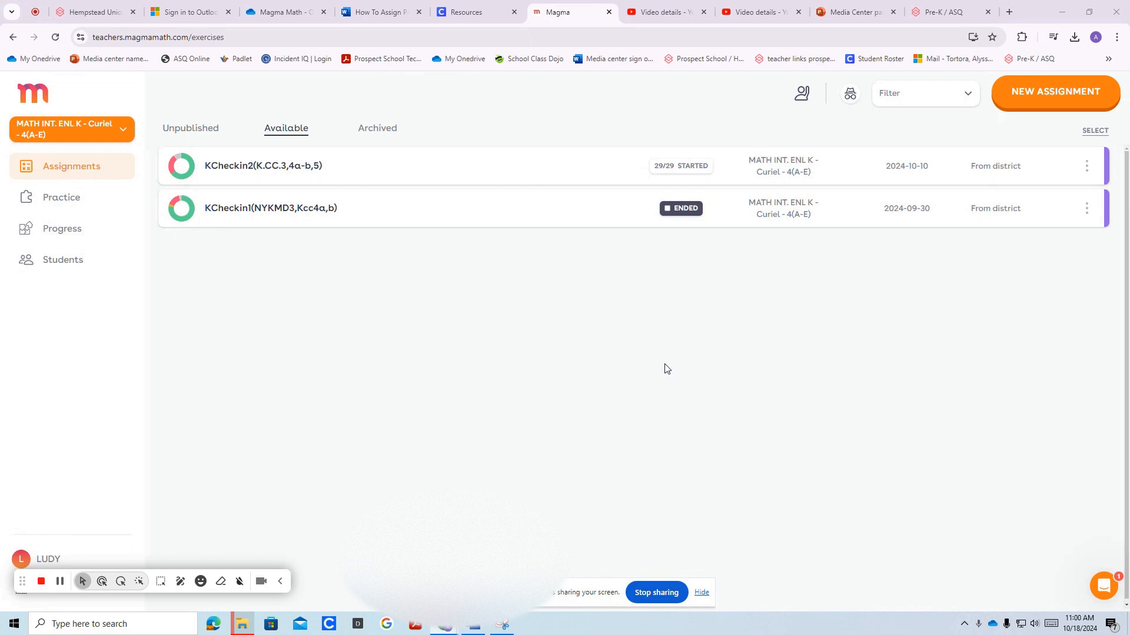
mouse_move(678, 89)
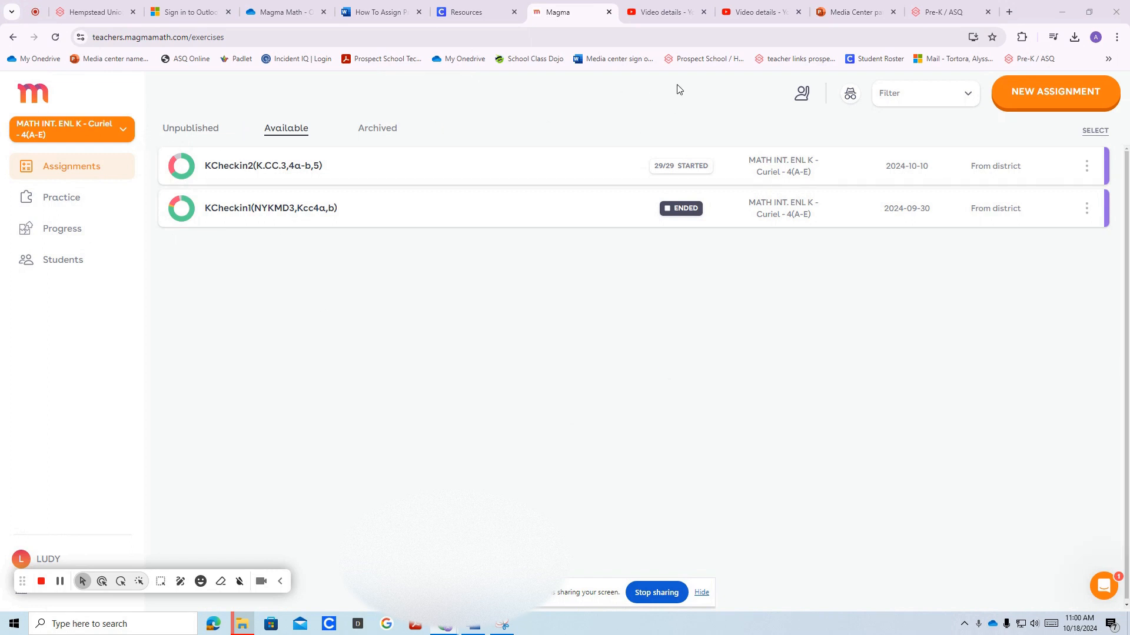
Start a new assignment from the Assignments page.
left_click(1055, 92)
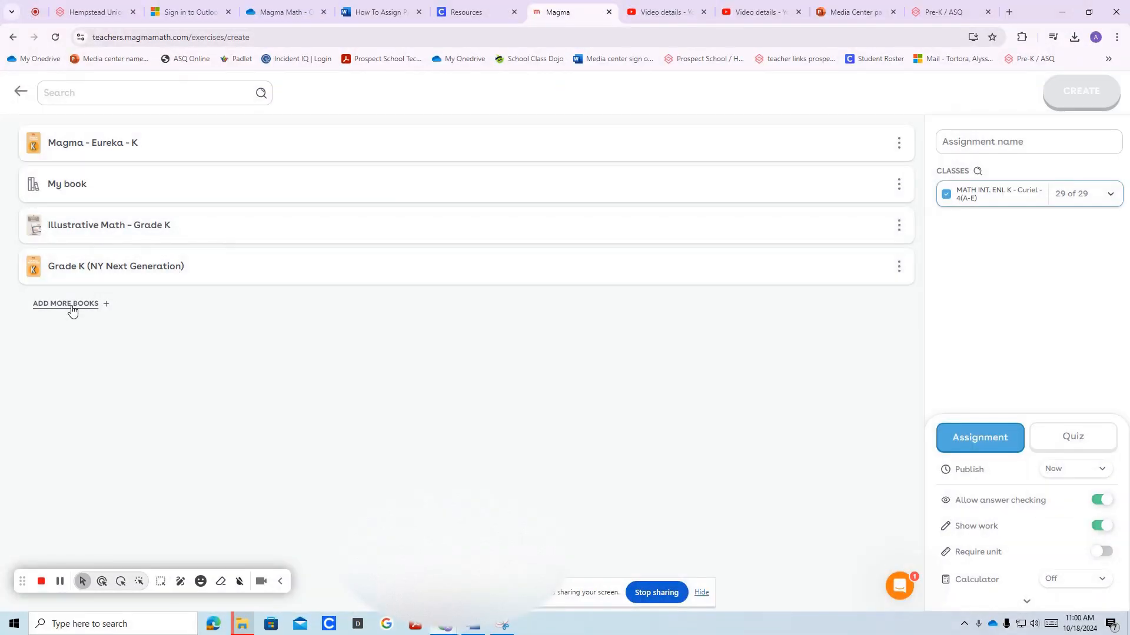
left_click(65, 304)
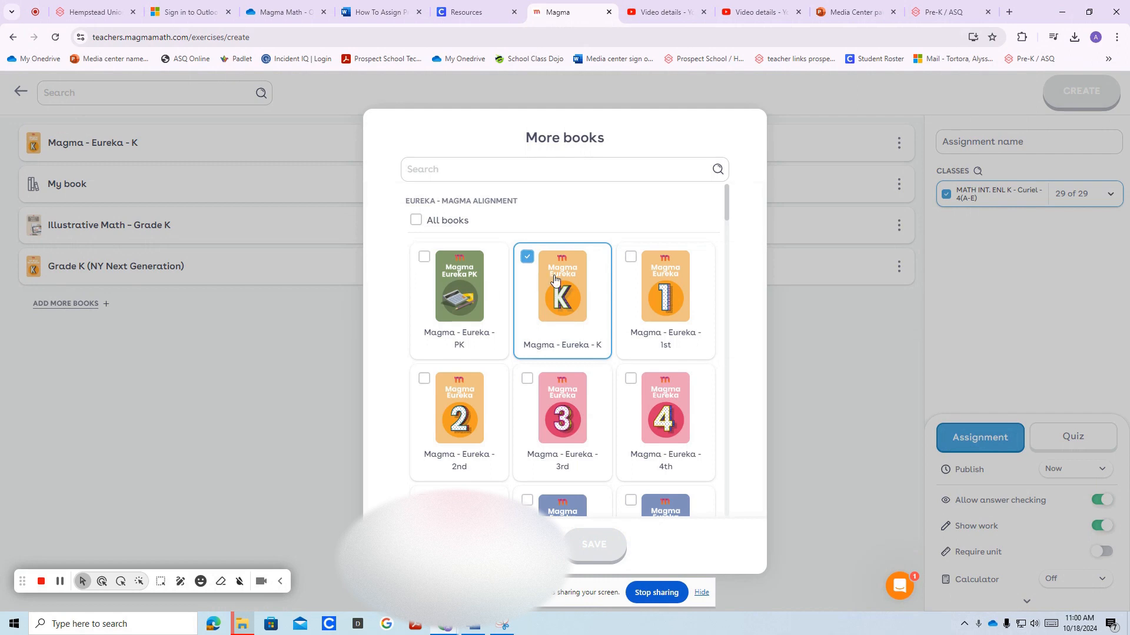
scroll("down", 3)
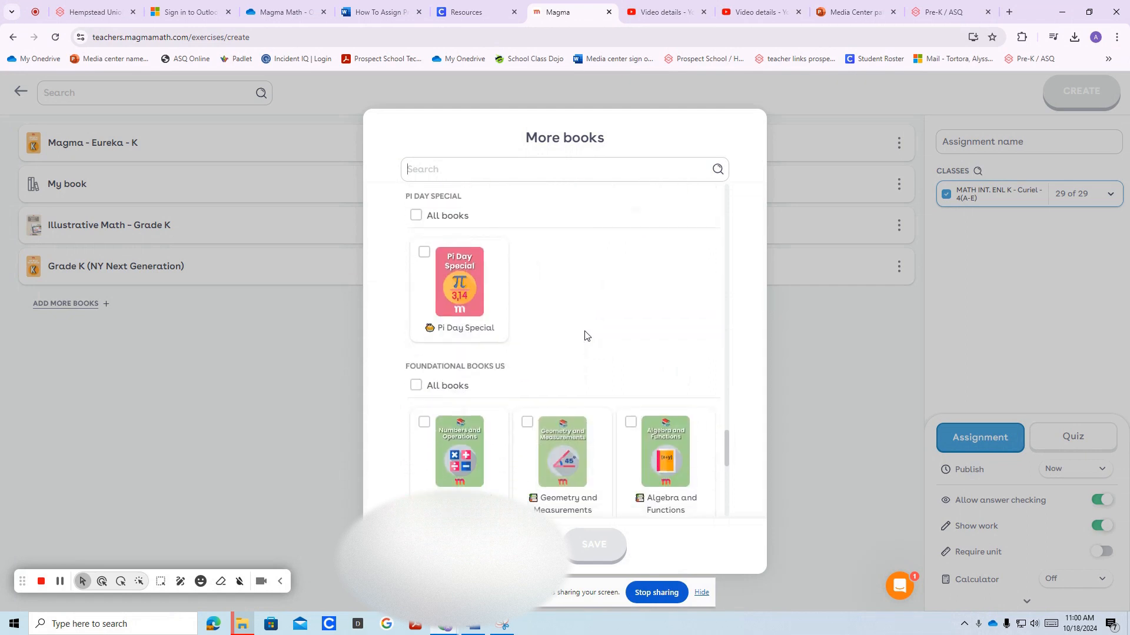
scroll("down", 3)
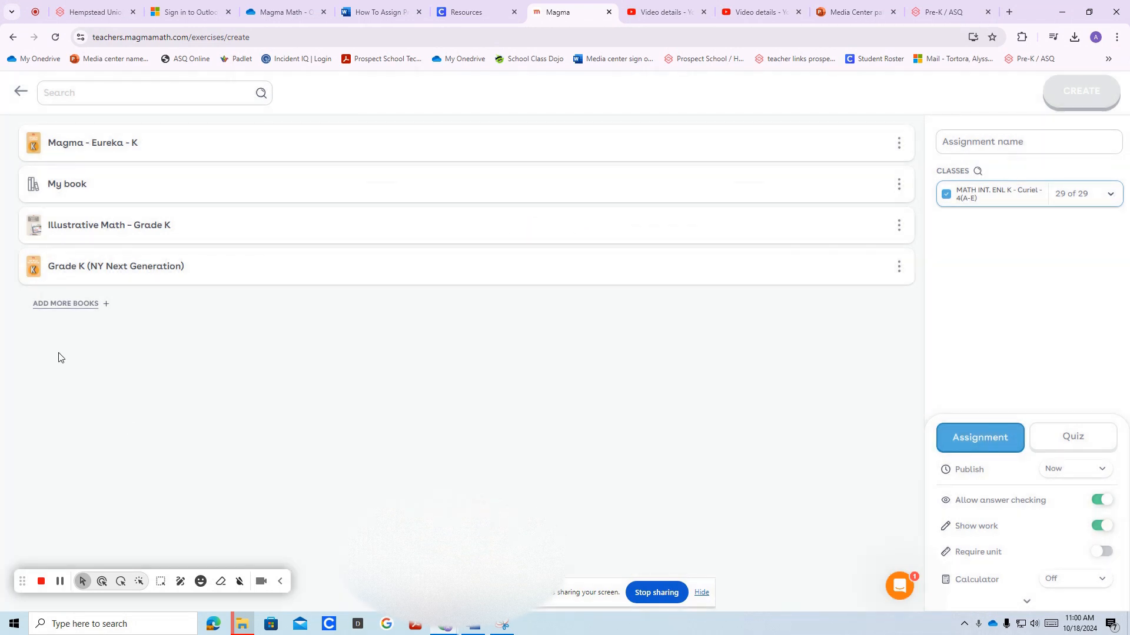
mouse_move(95, 300)
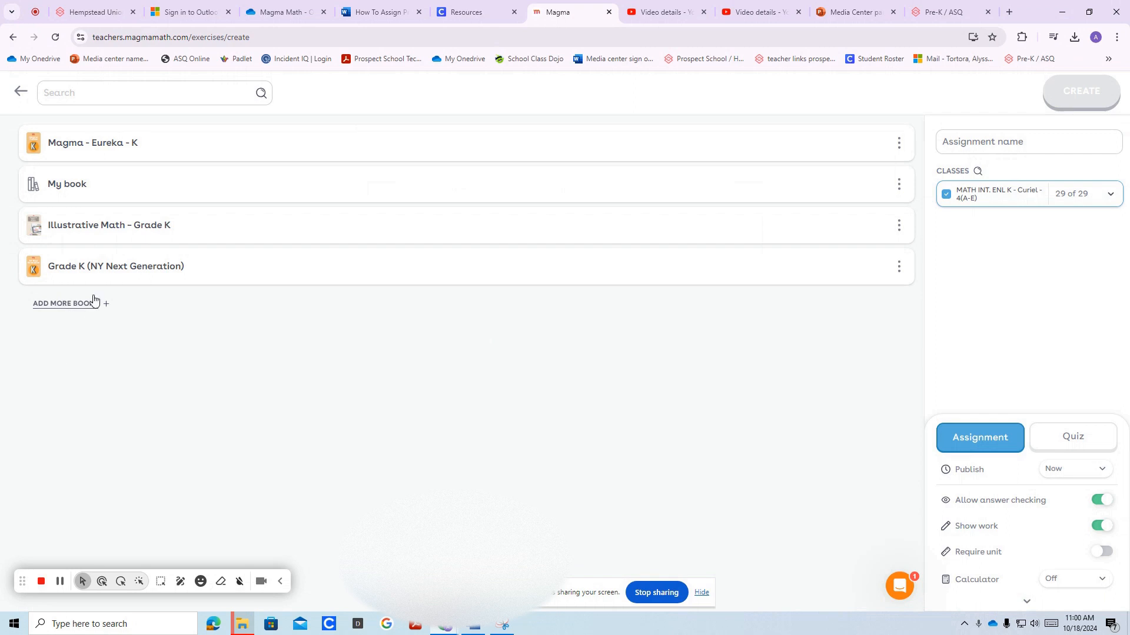
Open the Grade K (NY Next Generation) book to its Count to 10 chapter.
left_click(65, 303)
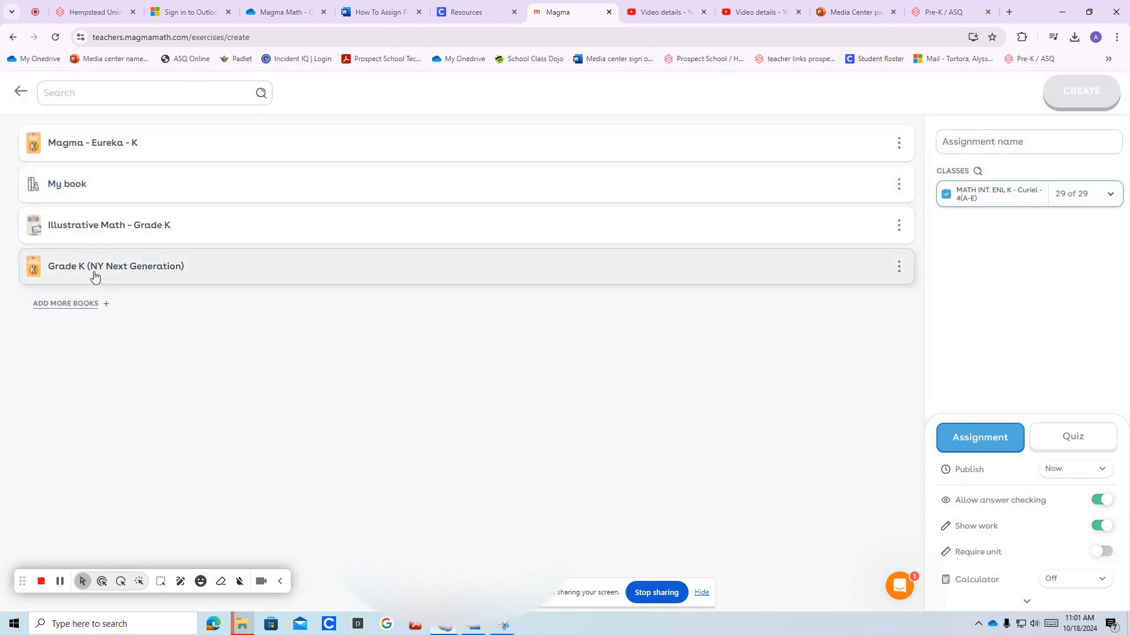
left_click(115, 265)
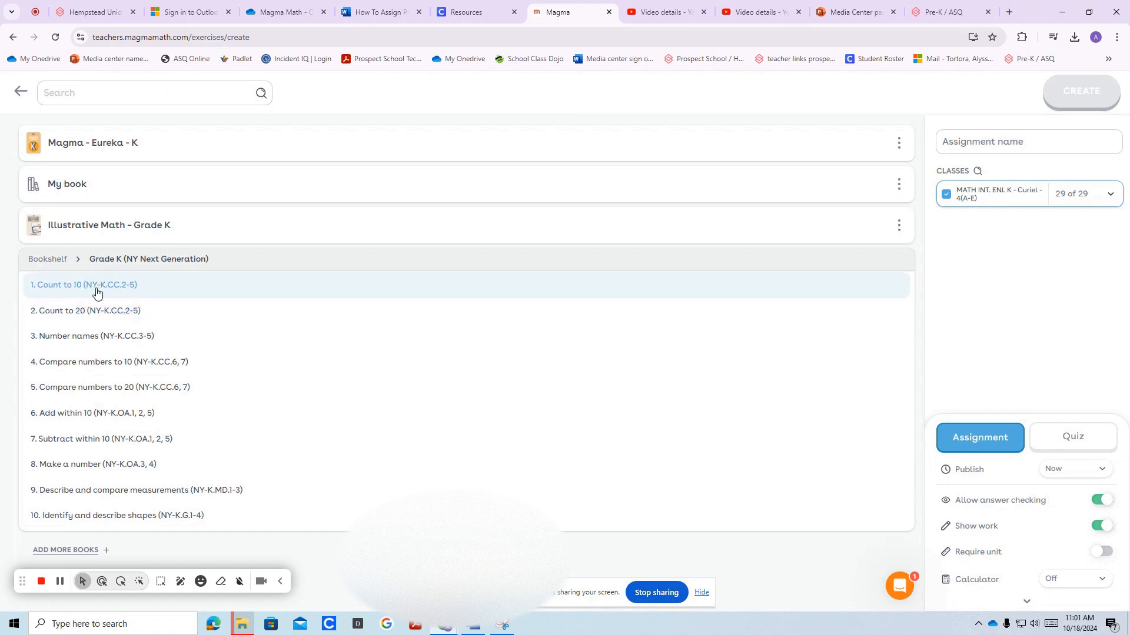
left_click(66, 285)
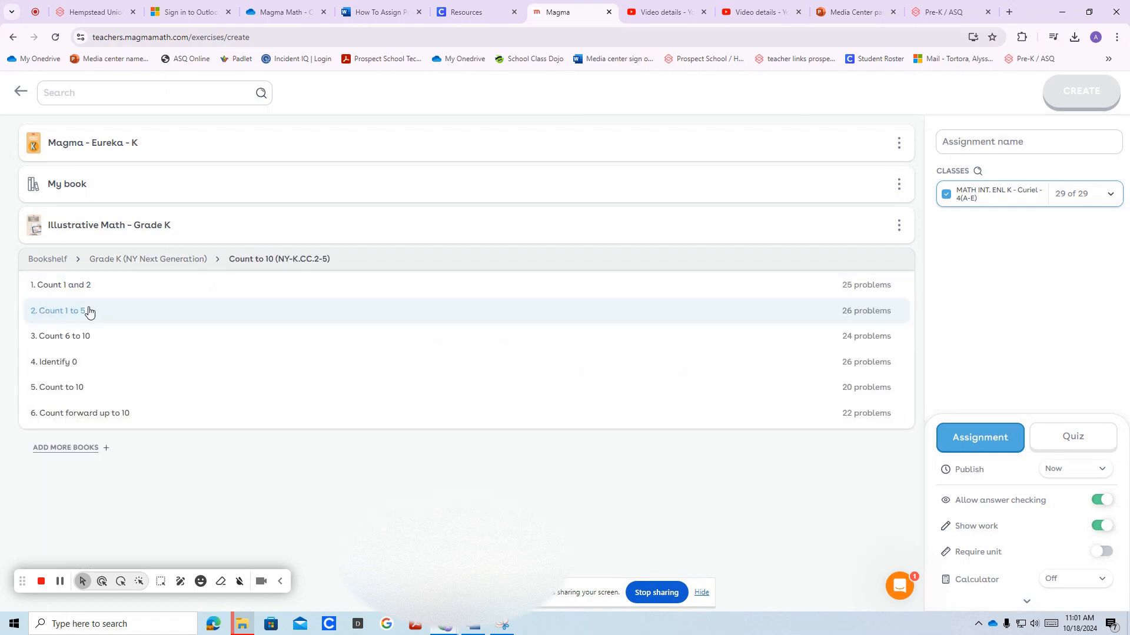
mouse_move(80, 308)
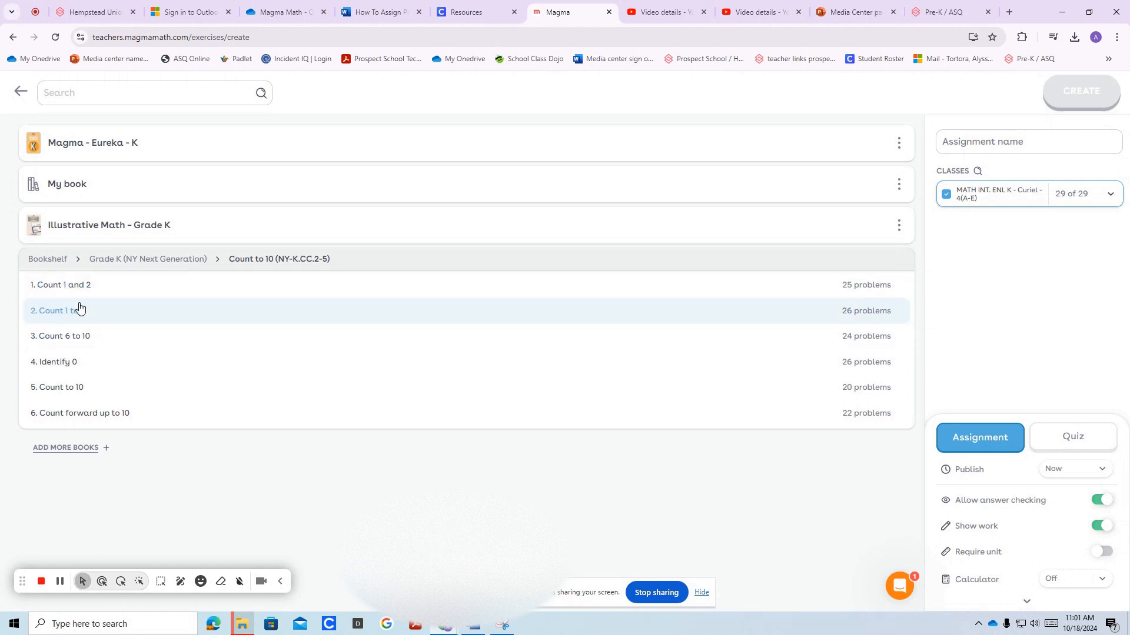
Open the Count 1 to 5 lesson and name the assignment 'Count 1 to 5'.
left_click(58, 310)
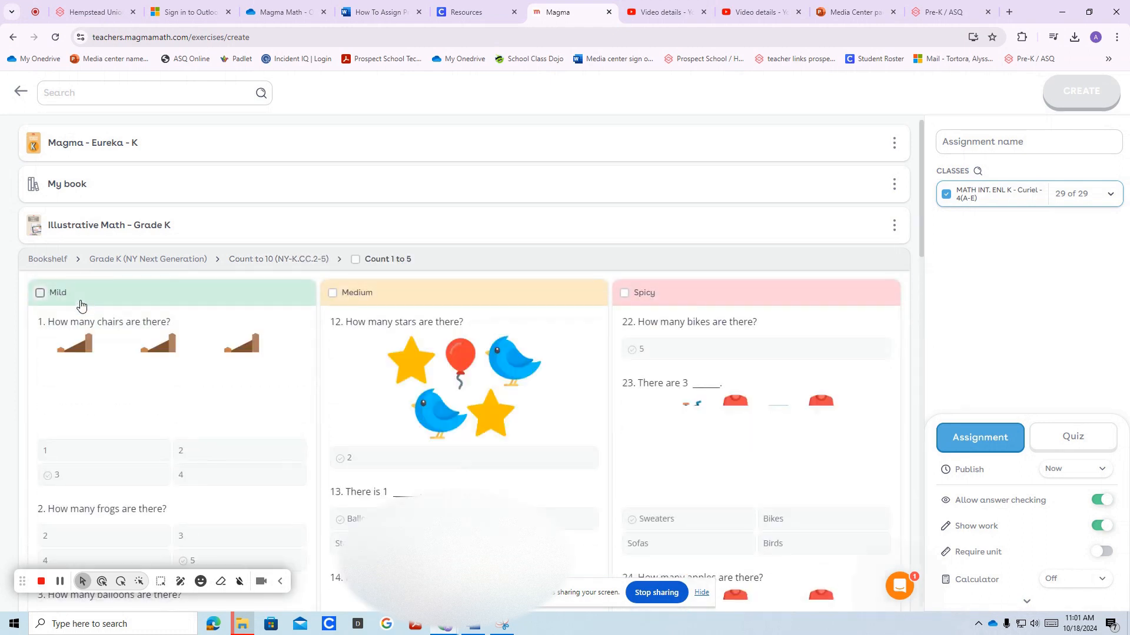
scroll("down", 3)
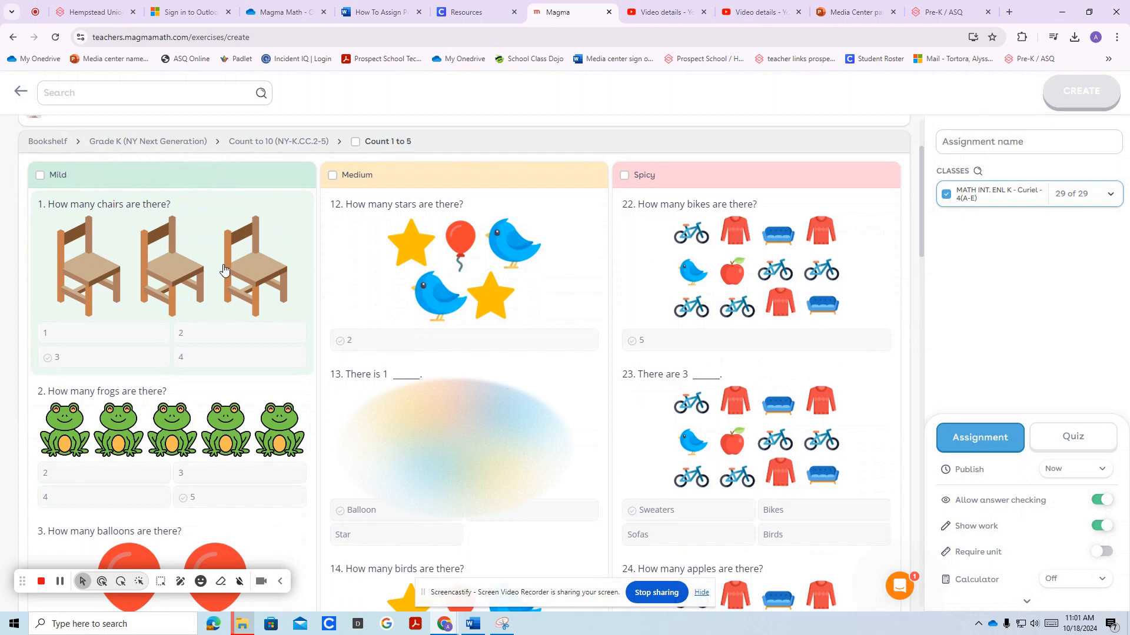
mouse_move(285, 238)
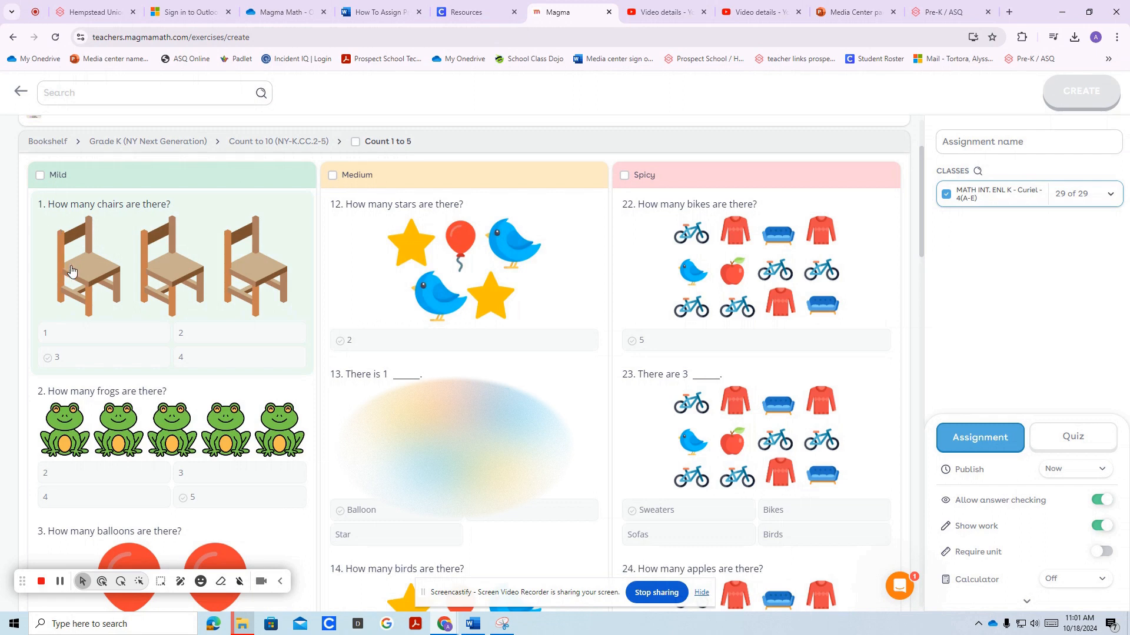
type("Count 1 to 5")
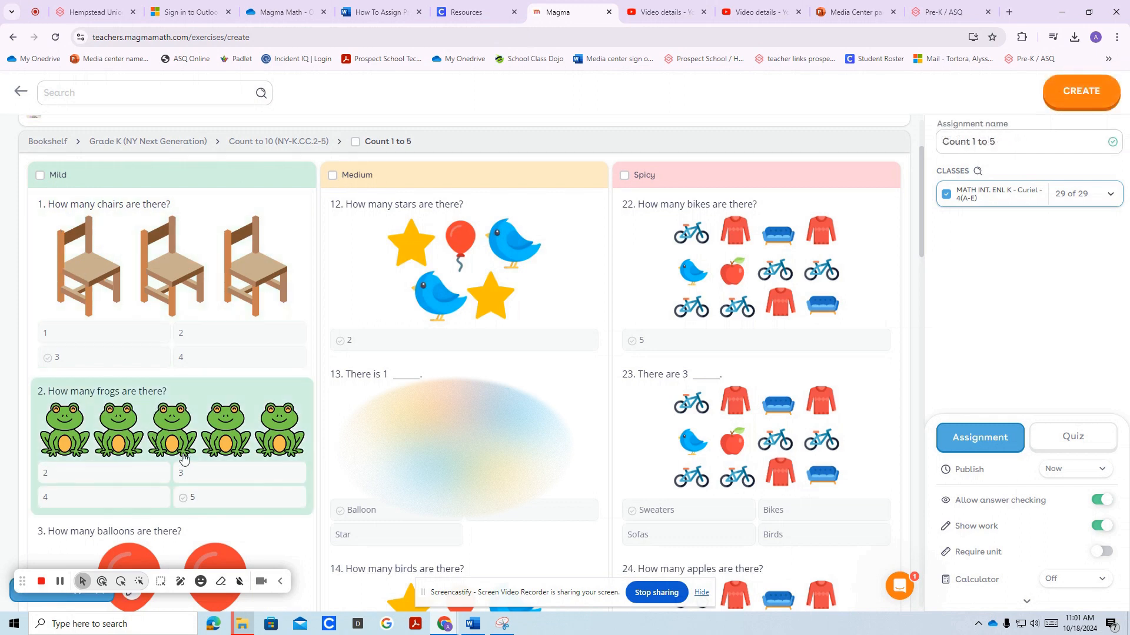
scroll("down", 3)
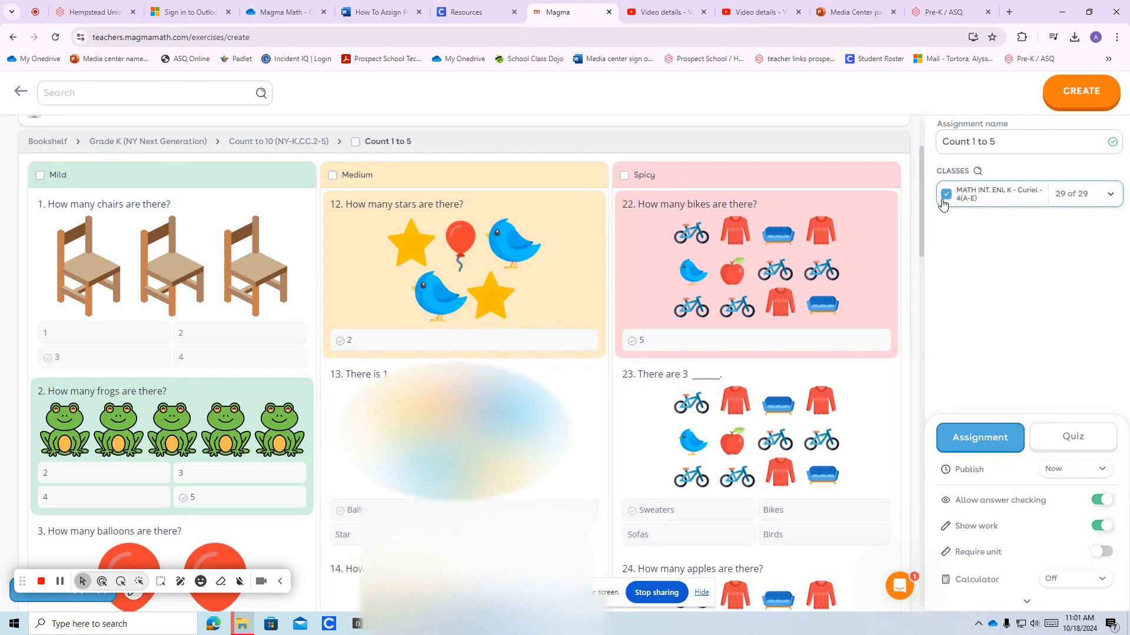
Create the Count 1 to 5 assignment with the chosen questions for the class.
left_click(947, 194)
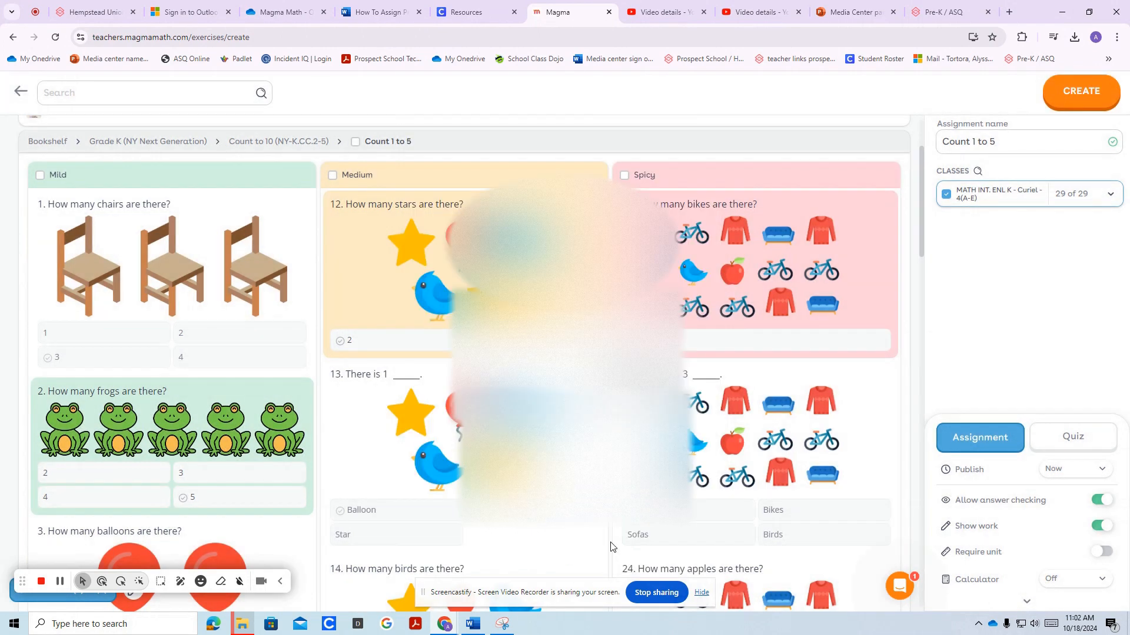
left_click(1080, 92)
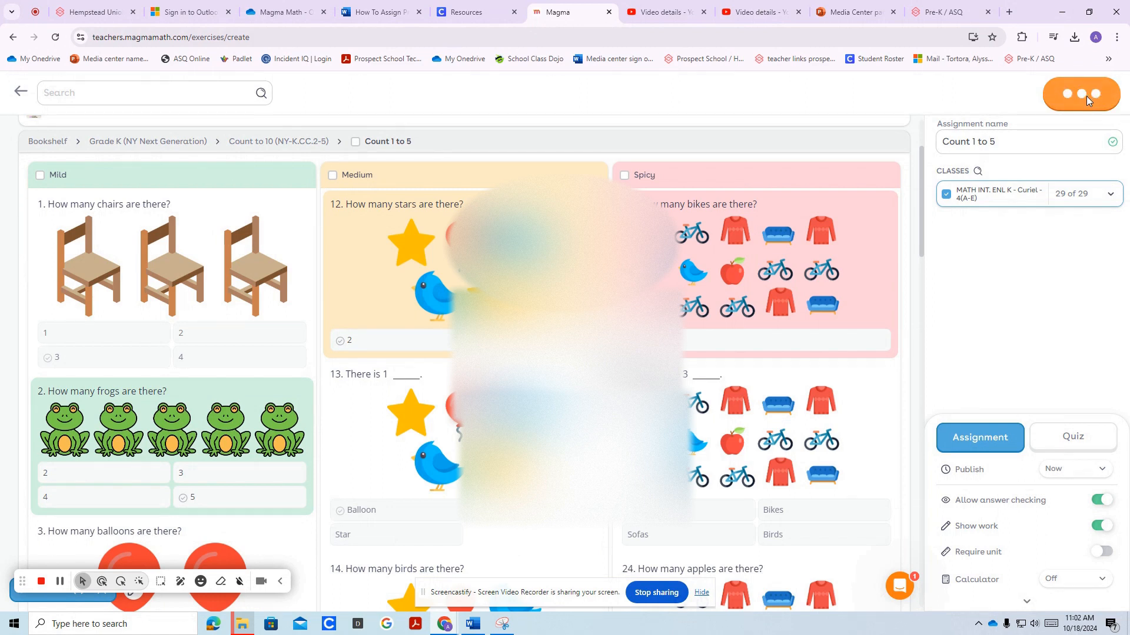
Show the options menu for the new Count 1 to 5 assignment in the Assignments list.
left_click(1080, 94)
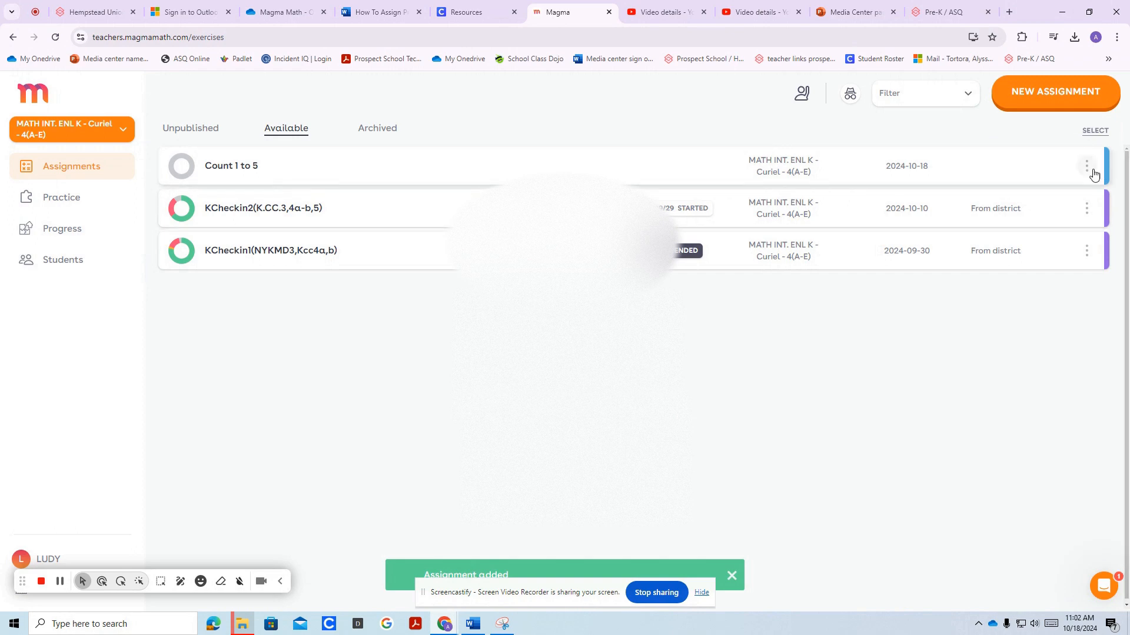
left_click(1086, 164)
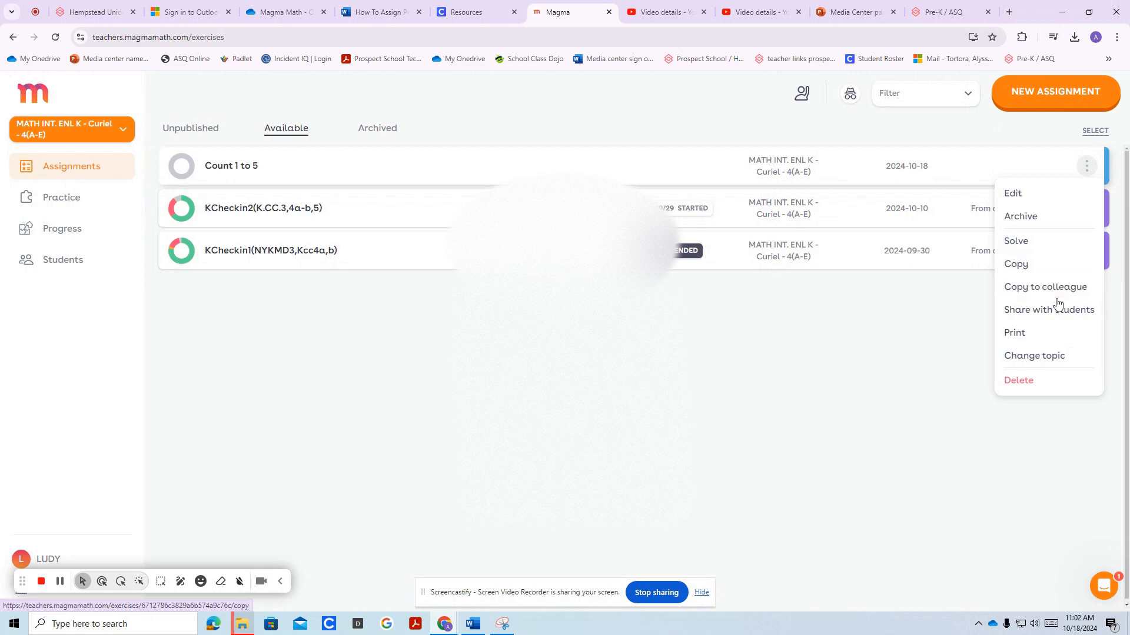
mouse_move(1059, 301)
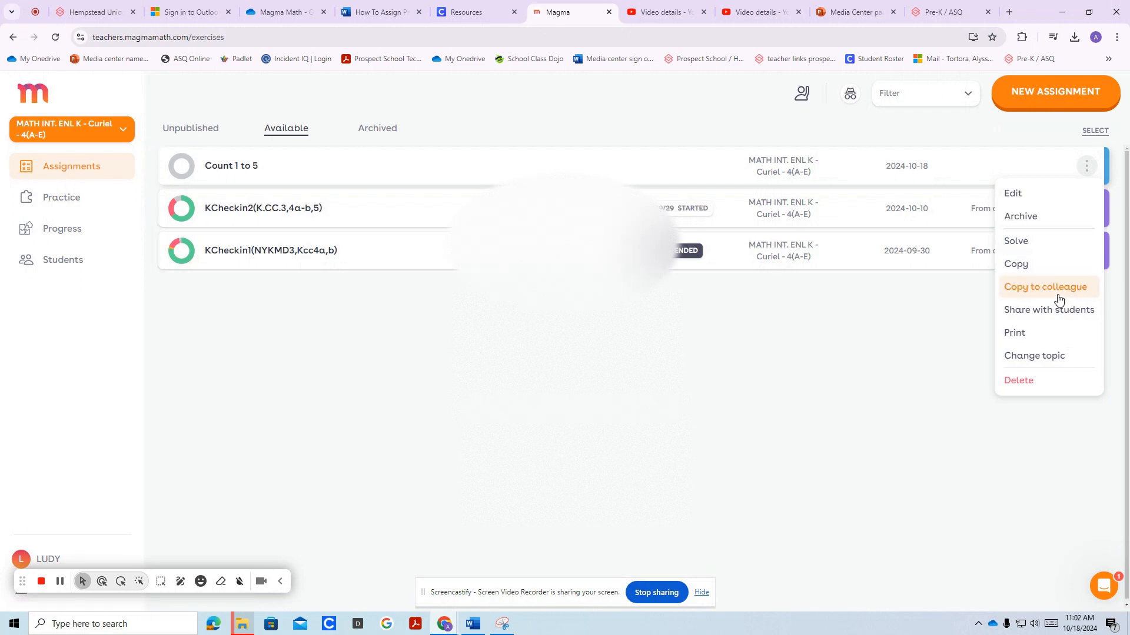
mouse_move(1056, 217)
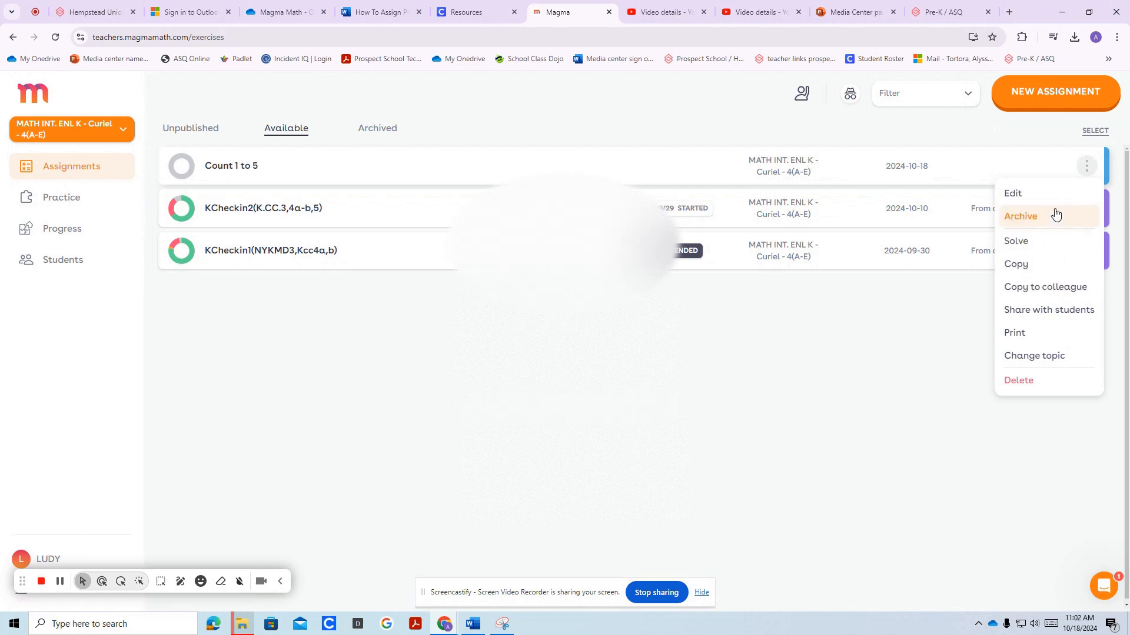